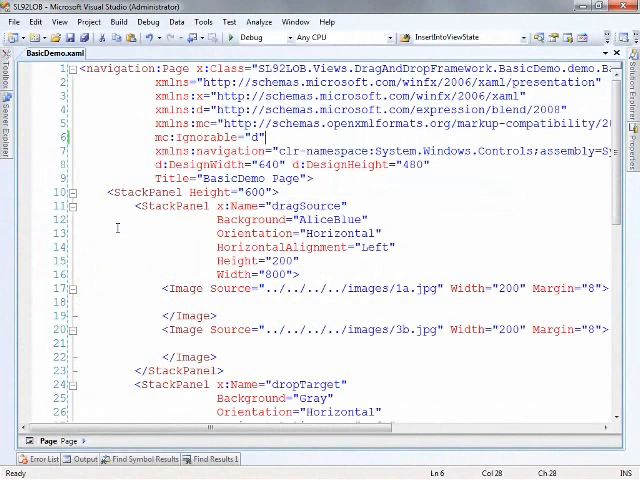
# - Add the xmlns:ddm line referencing Infragistics.Silverlight.DragDrop.v9.2 to the navigation:Page element
pyautogui.scroll(-3)
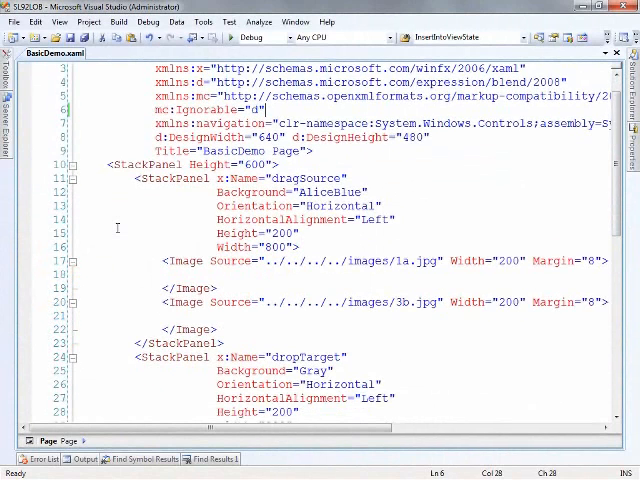
pyautogui.scroll(-3)
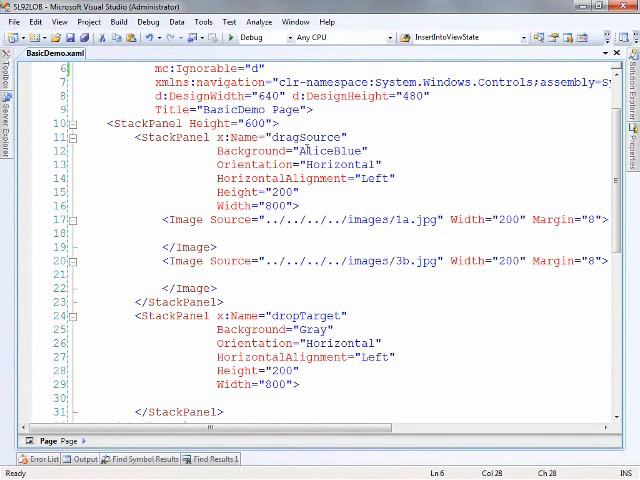
pyautogui.moveTo(310, 150)
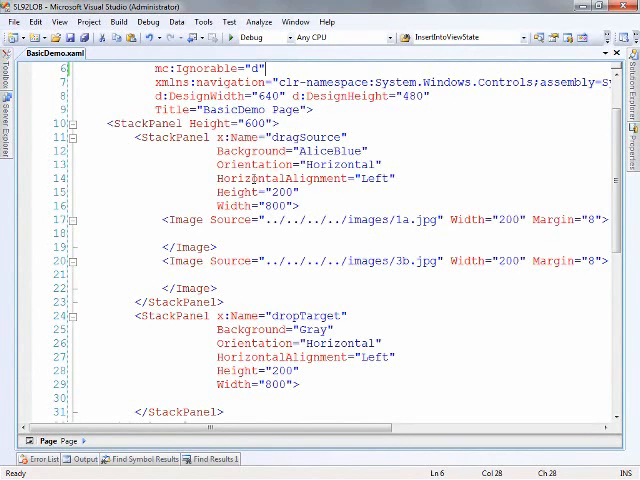
pyautogui.moveTo(310, 220)
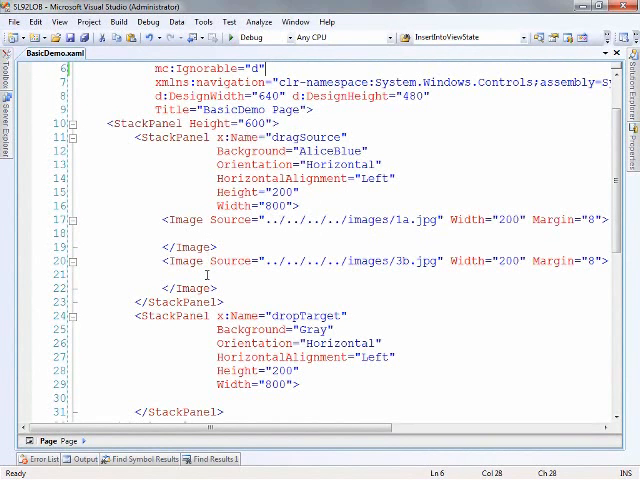
pyautogui.moveTo(242, 222)
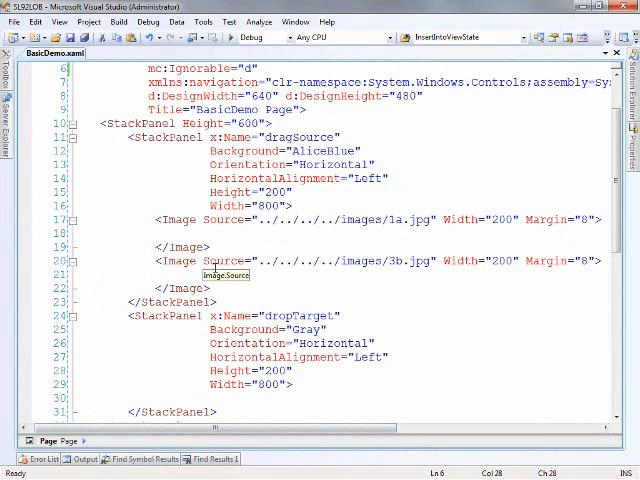
pyautogui.scroll(-3)
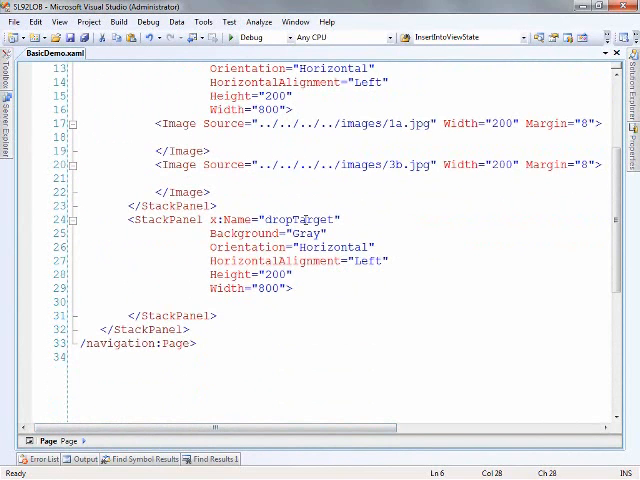
pyautogui.scroll(3)
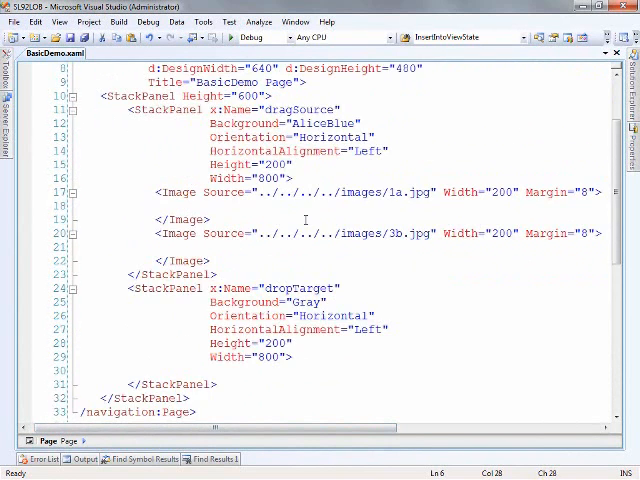
pyautogui.scroll(3)
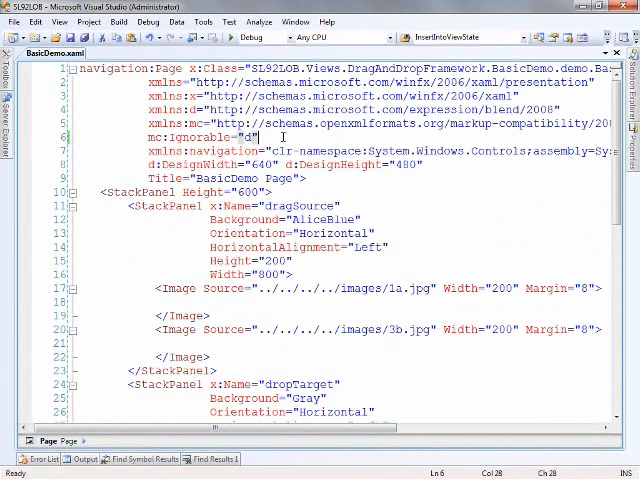
pyautogui.press('enter')
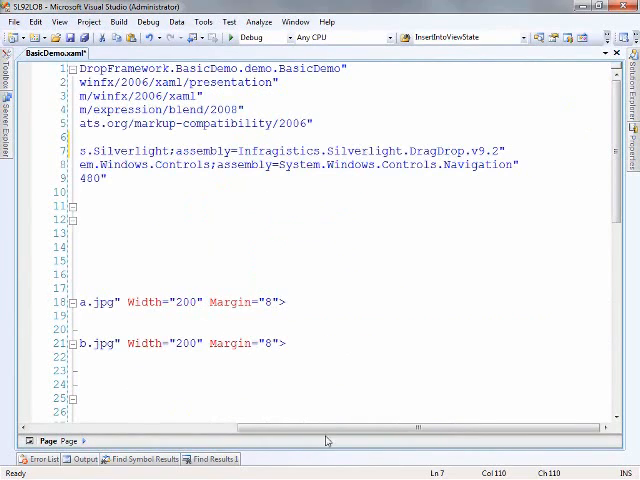
pyautogui.hscroll(-3)
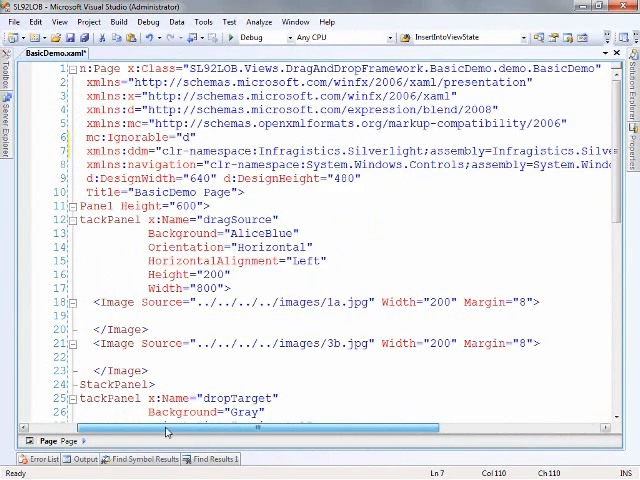
pyautogui.hscroll(3)
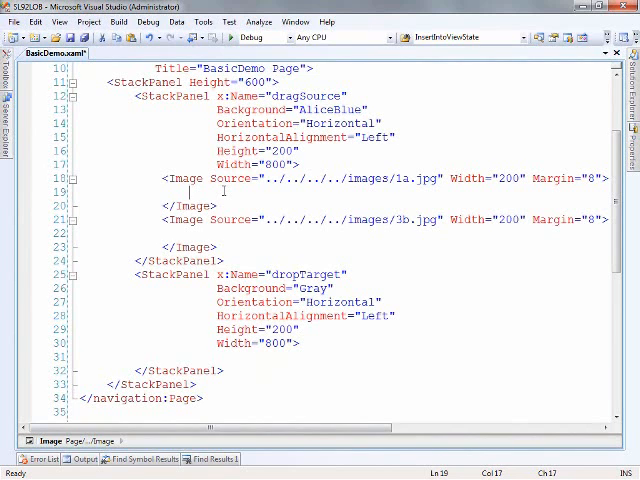
# - Give the 1a.jpg Image a ddm:DragSource with IsDraggable="True" and Drop="DragSource_Drop" (new event handler)
pyautogui.write('<ddm:')
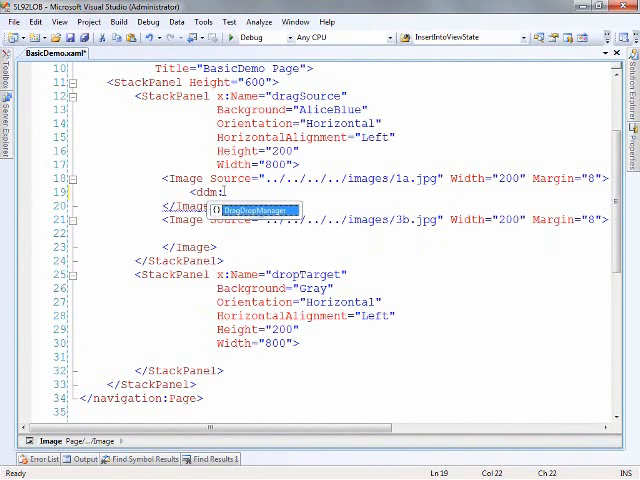
pyautogui.write('DragDropManager.DragSource></ddm:DragDropManager.DragSou')
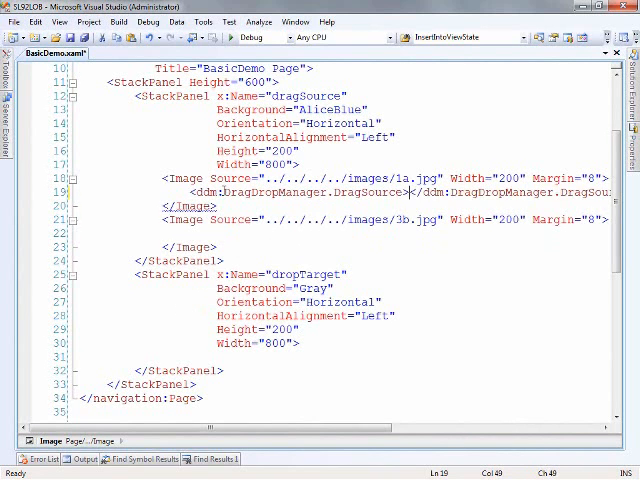
pyautogui.write('<')
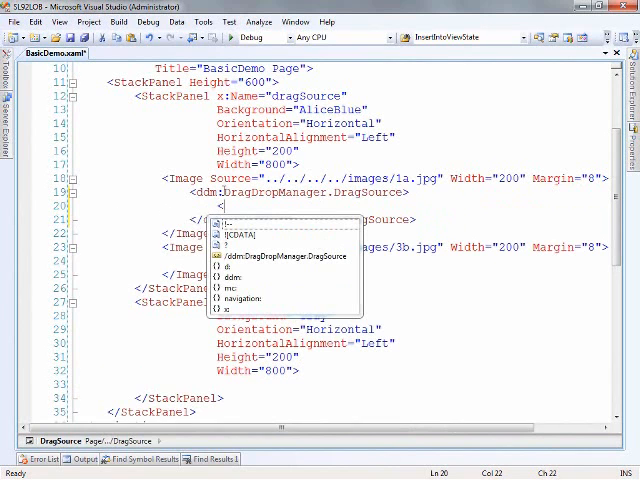
pyautogui.write('ddm:DragSource IsDraggable="True')
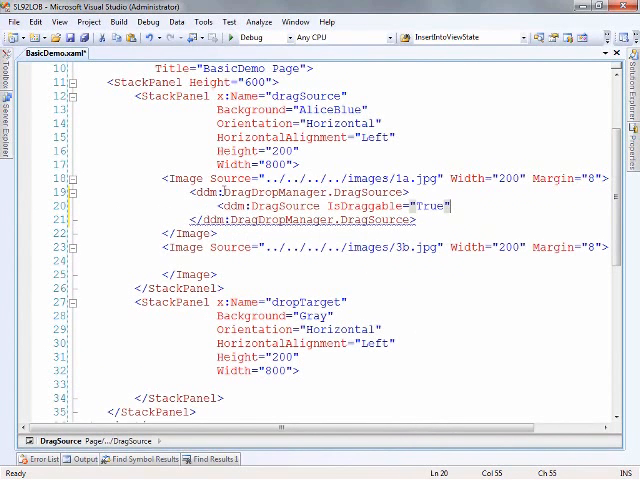
pyautogui.write('/>')
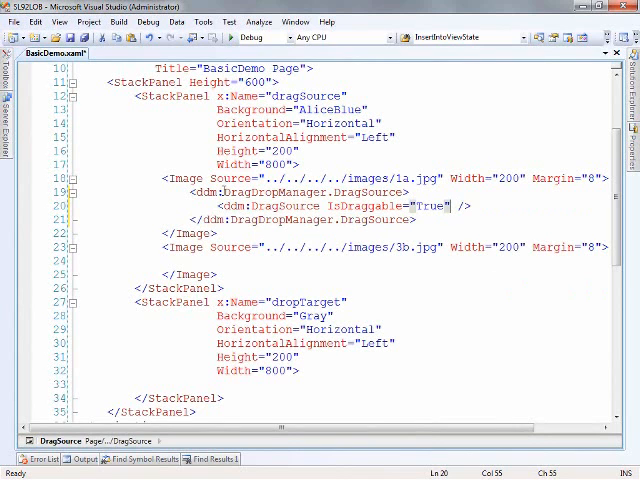
pyautogui.write('Dr')
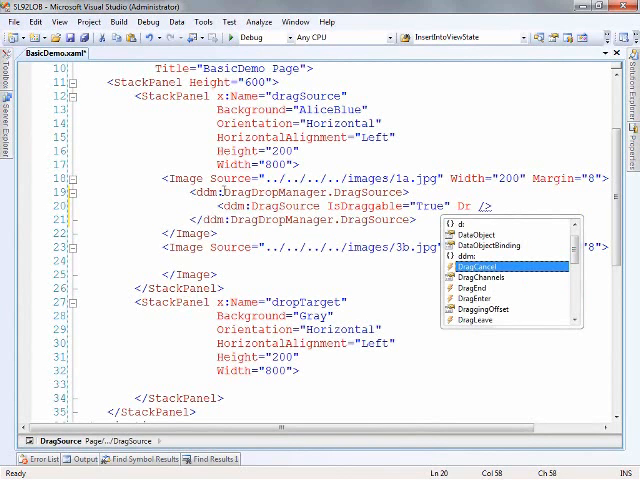
pyautogui.write('p="')
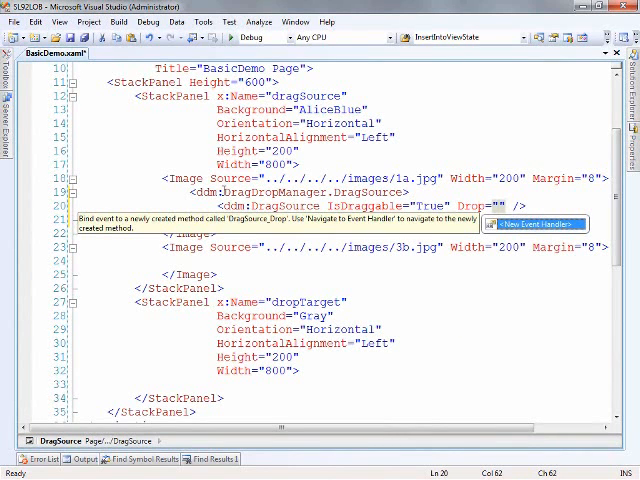
pyautogui.write('DragSource_Drop')
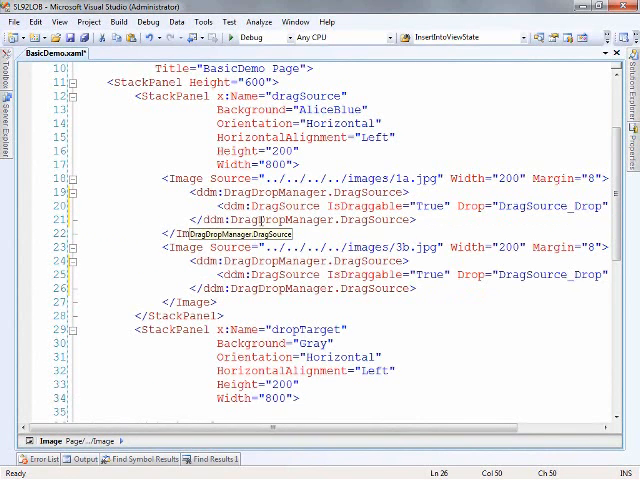
# - Paste the DragDropManager.DragSource block into the 3b.jpg Image element
pyautogui.scroll(-3)
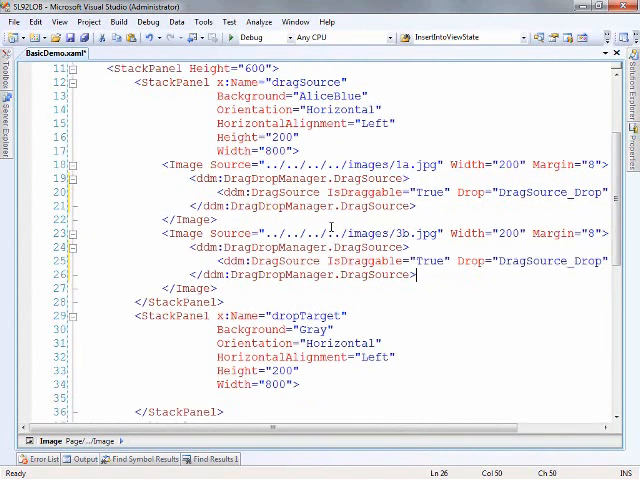
pyautogui.scroll(-3)
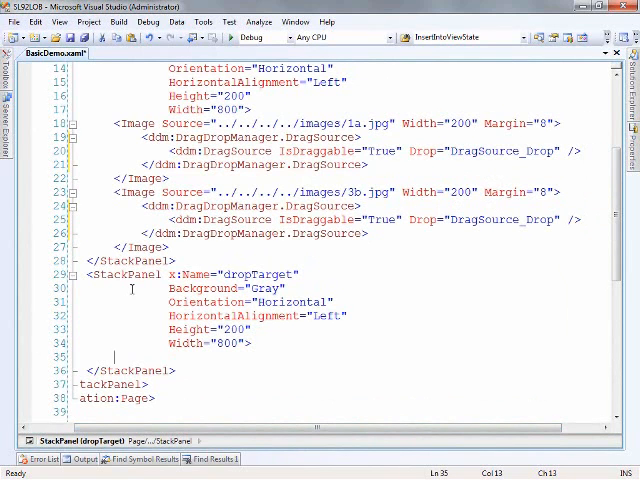
pyautogui.moveTo(150, 288)
pyautogui.write('<ddm:DragDropManager.DragSource')
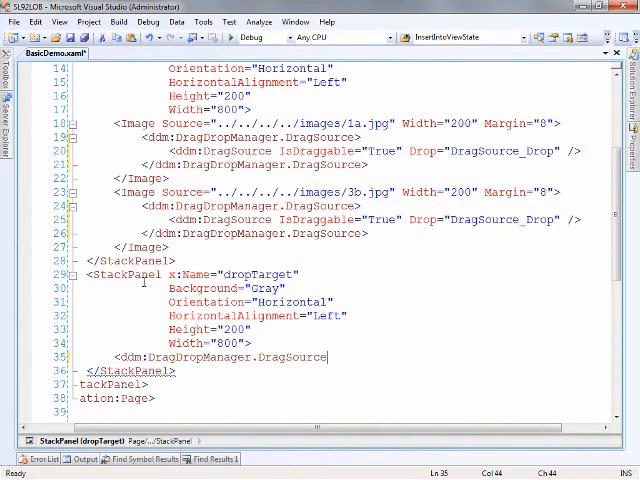
# - Add a ddm:DropTarget with IsDropTarget="True" inside the dropTarget StackPanel, then go to the code-behind
pyautogui.press('BackSpace')
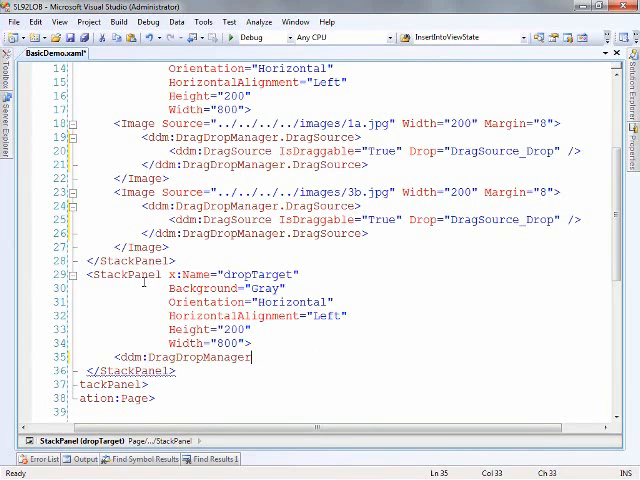
pyautogui.write('.dro')
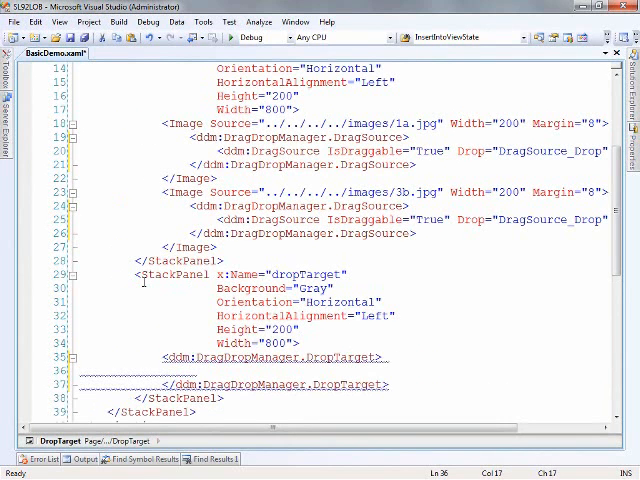
pyautogui.write('dd')
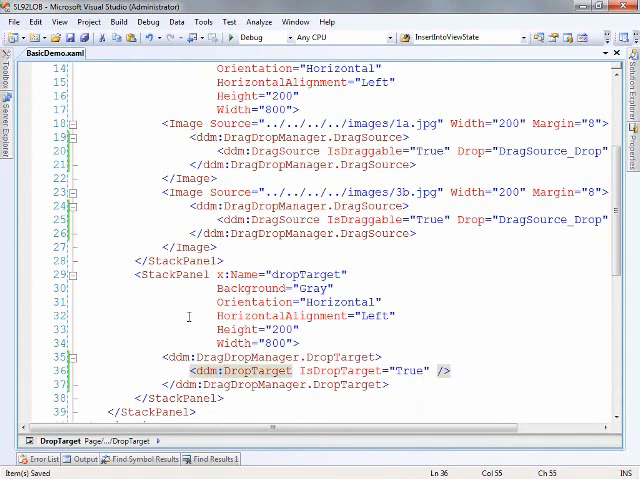
pyautogui.doubleClick(544, 220)
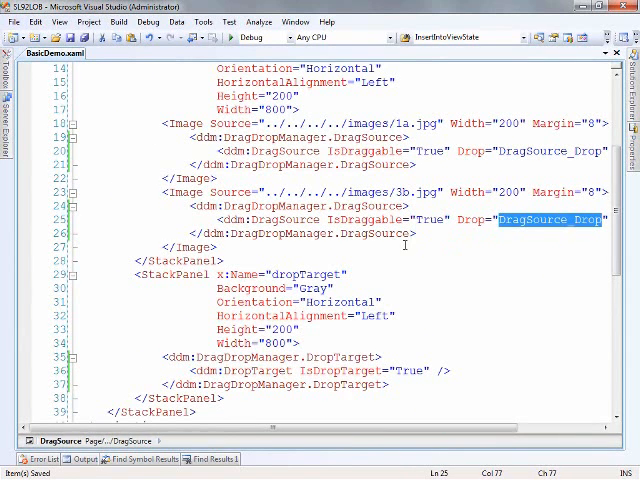
pyautogui.click(60, 54)
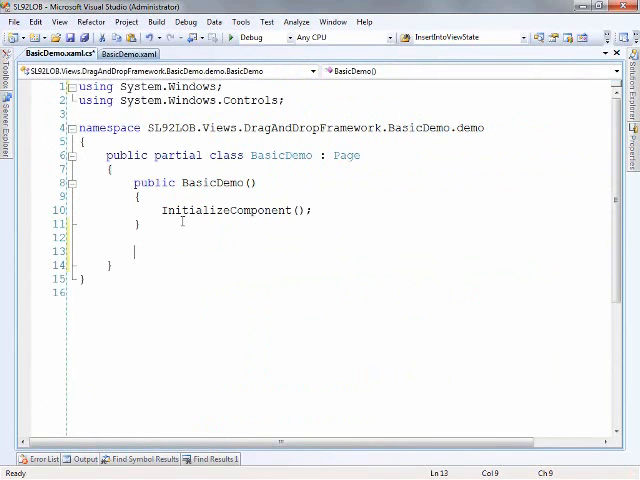
# - Write an empty private void DragSource_Drop(object sender, DropEventArgs e) method
pyautogui.write('private void DragSource_Drop')
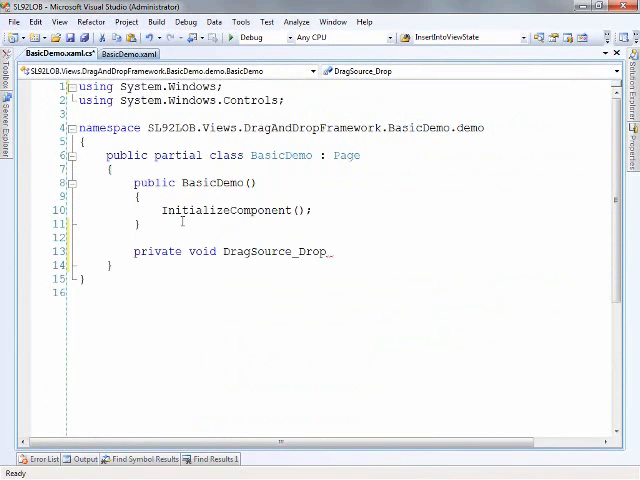
pyautogui.write('(oj')
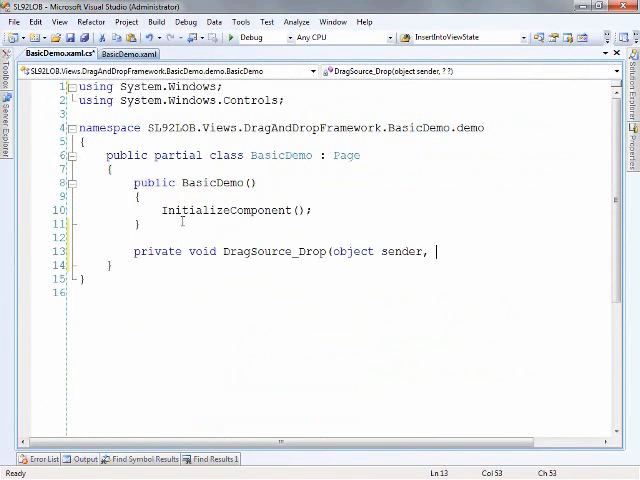
pyautogui.write('D')
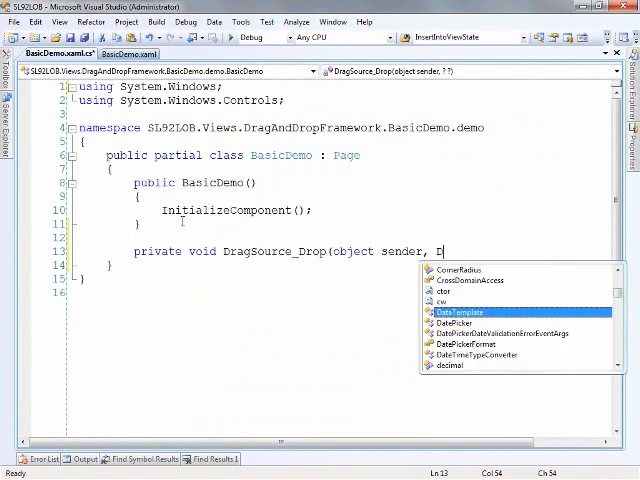
pyautogui.write('ropEve')
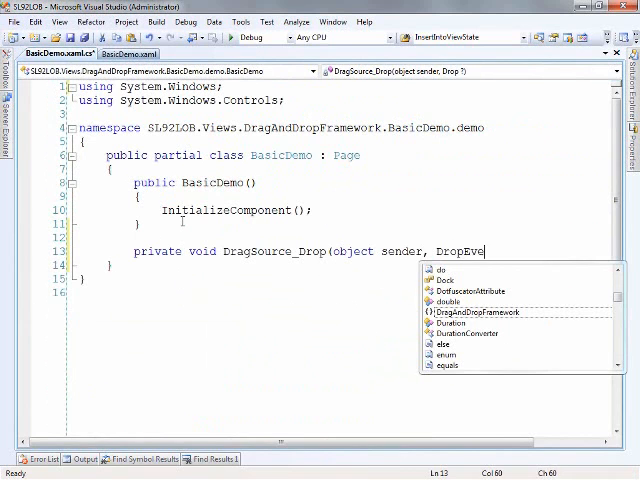
pyautogui.write('nArgs')
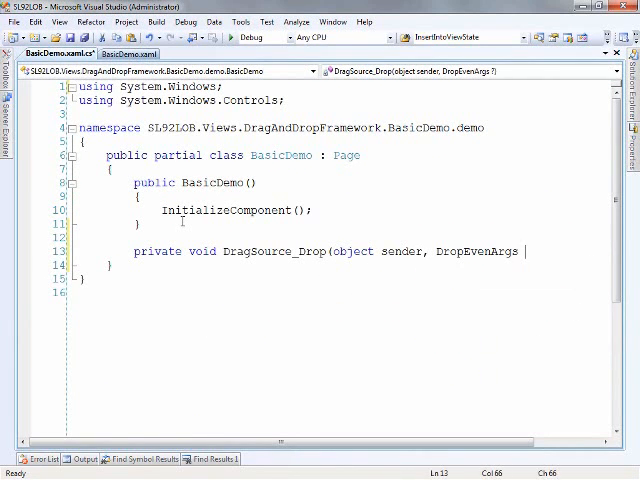
pyautogui.write('e)')
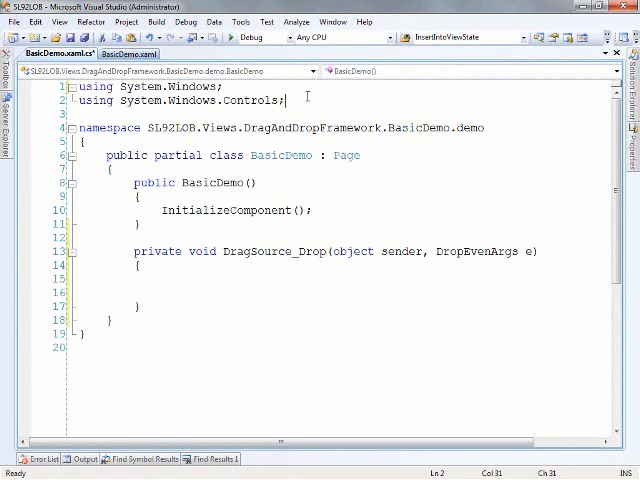
# - Add a using Infragistics.Silverlight; directive and fix the DropEventArgs type name
pyautogui.write('using')
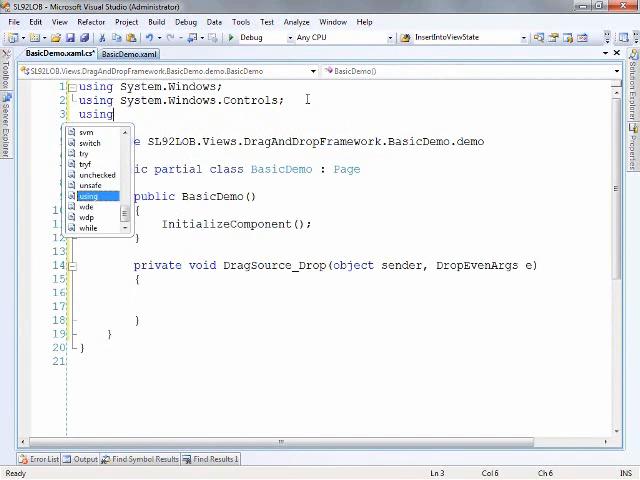
pyautogui.write('Infrz')
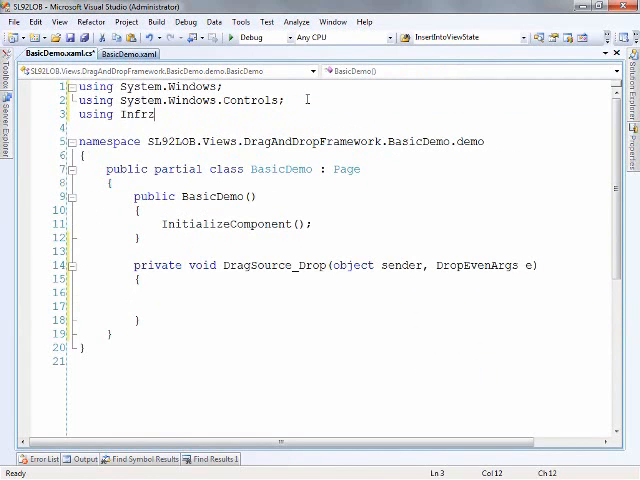
pyautogui.write('agistics.Silverlight;')
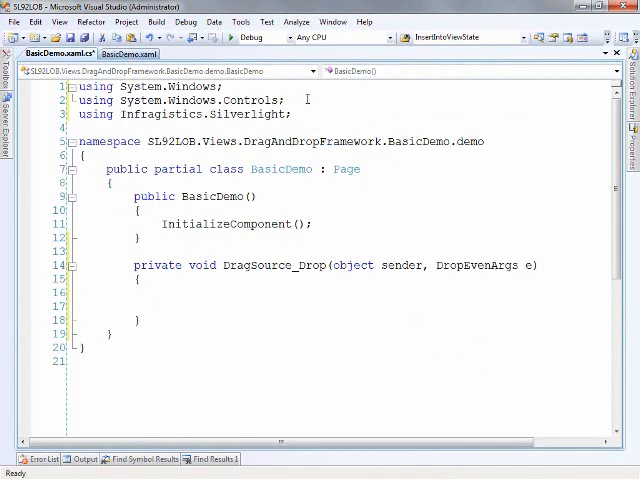
pyautogui.click(434, 280)
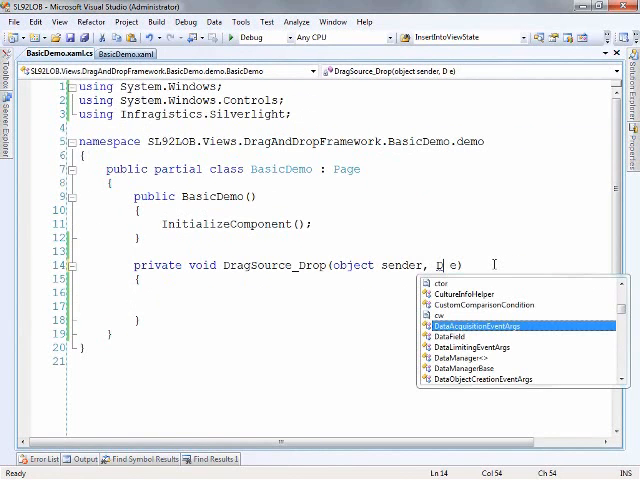
pyautogui.write('ropEventArgs')
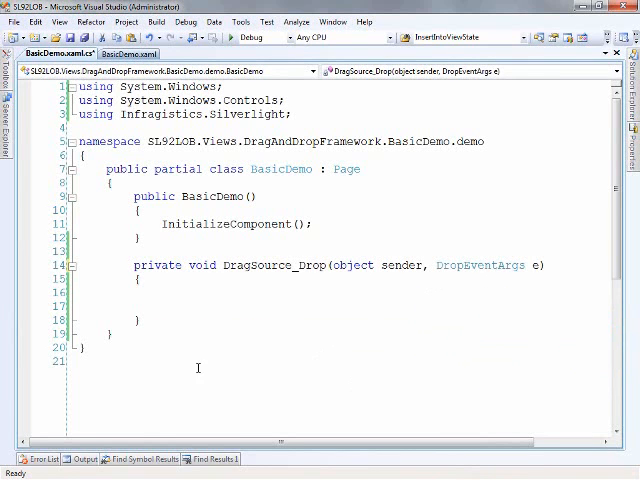
pyautogui.moveTo(192, 284)
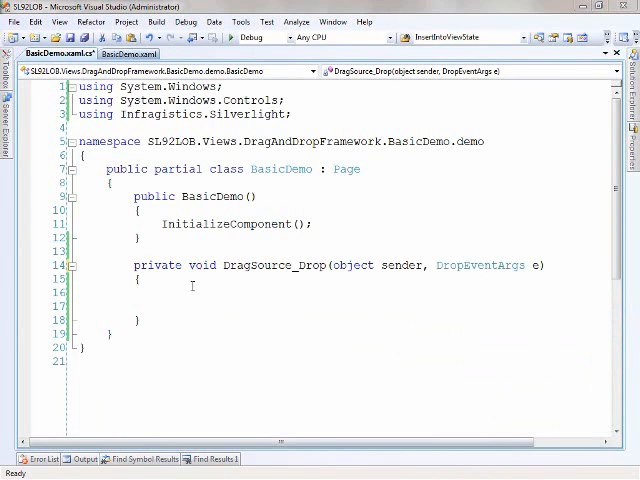
# - Cast e.DropTarget to StackPanel drop and e.OriginalDragSource to Image img
pyautogui.write('StackPanel')
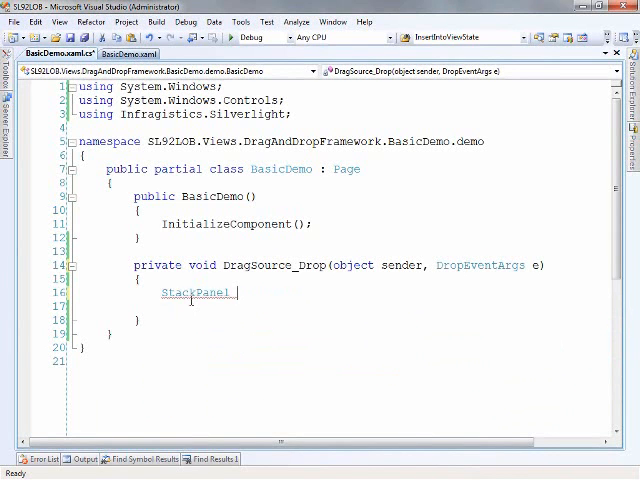
pyautogui.write('drop =')
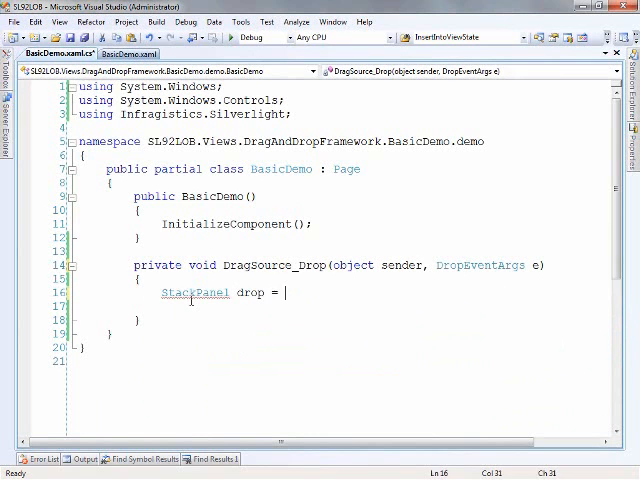
pyautogui.write('e.DropTarget as StackPanel;')
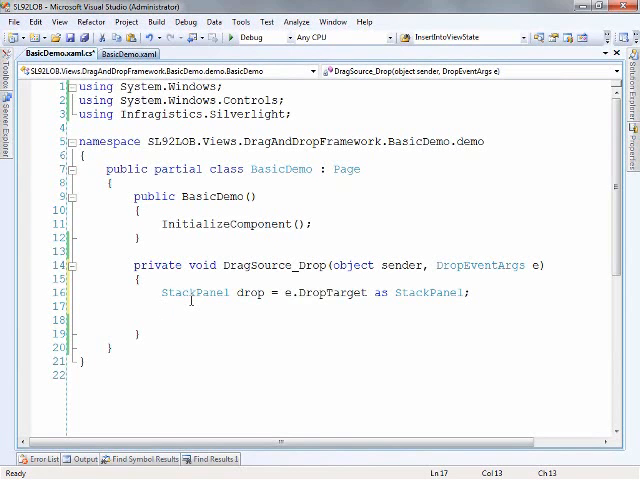
pyautogui.write('Image i')
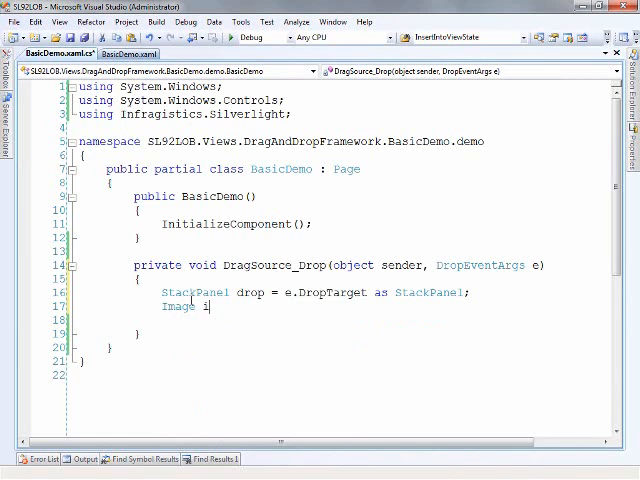
pyautogui.write('mg = e.OriginalDragSource as Image;')
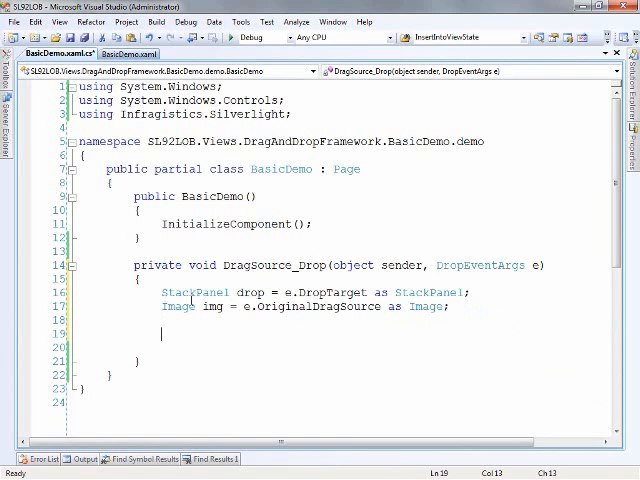
pyautogui.write('Write')
pyautogui.write('using System.Windows.Media.Imaging;')
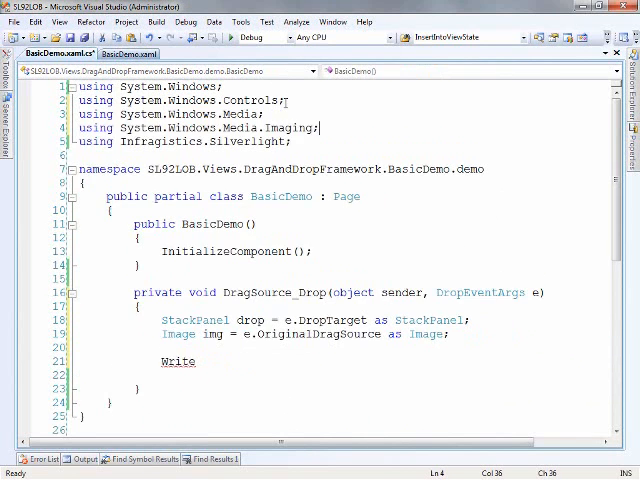
# - Create WriteableBitmap bmp = new WriteableBitmap(img, null); inside DragSource_Drop
pyautogui.click(196, 362)
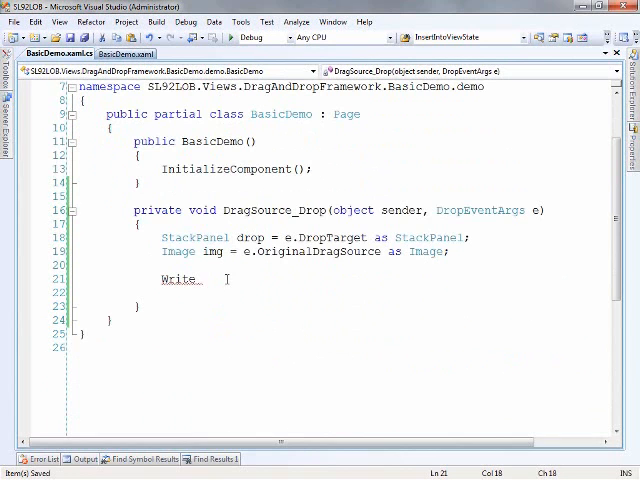
pyautogui.write('able')
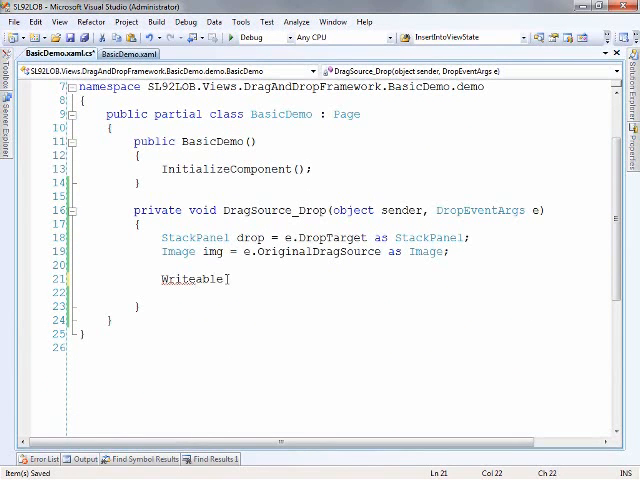
pyautogui.write('Bitmap')
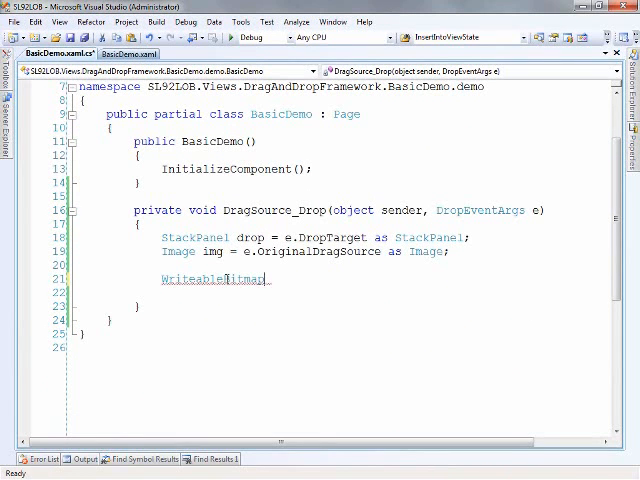
pyautogui.write('bmp =')
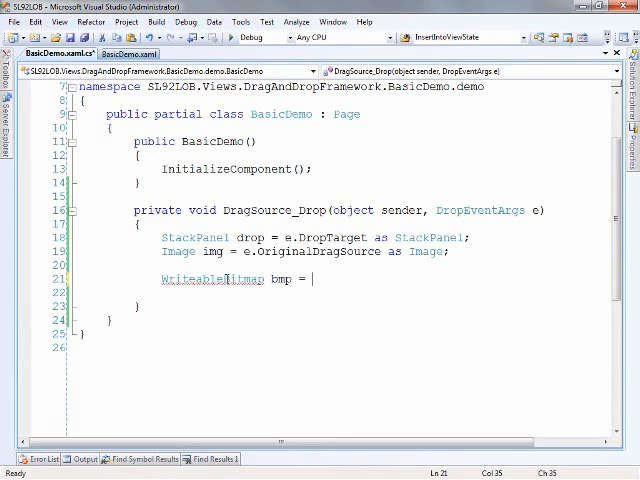
pyautogui.write('new WriteableBitmap')
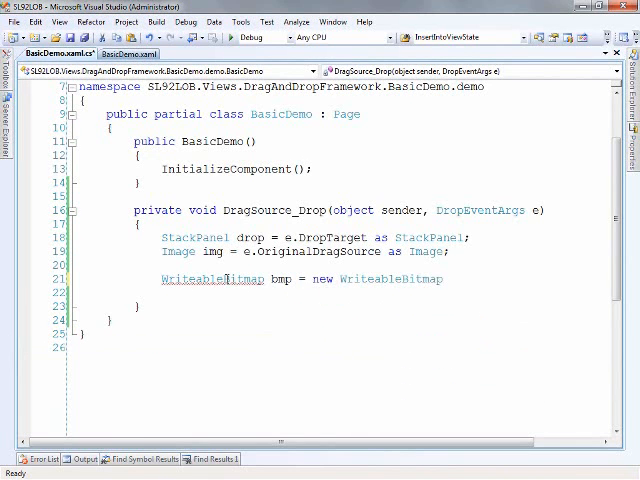
pyautogui.click(442, 280)
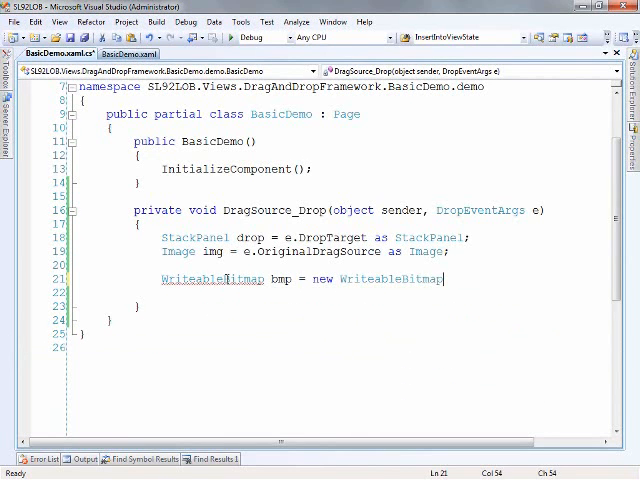
pyautogui.write('(if,mg')
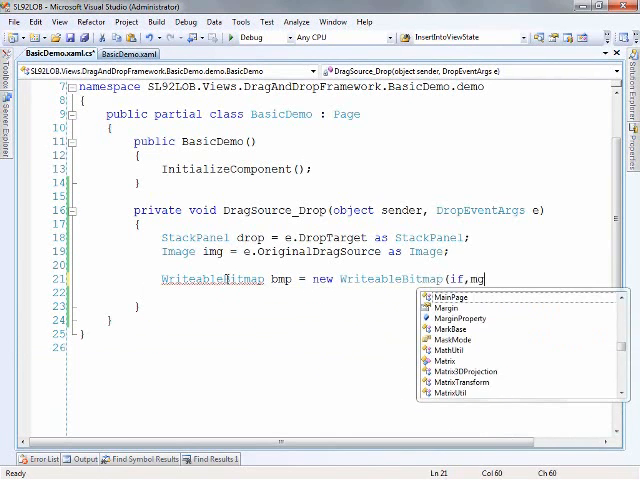
pyautogui.write('img')
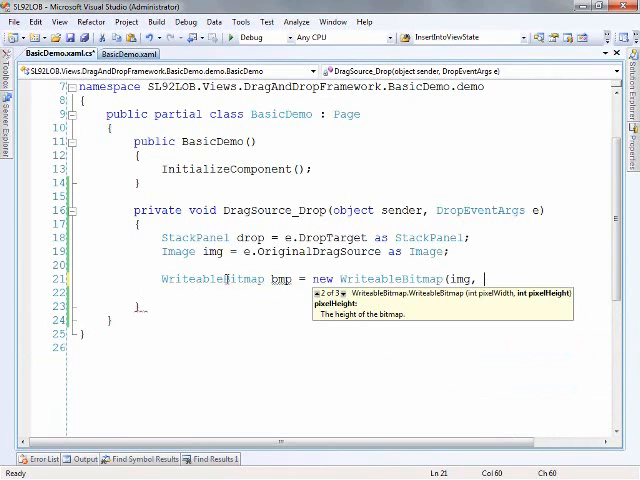
pyautogui.write('null);')
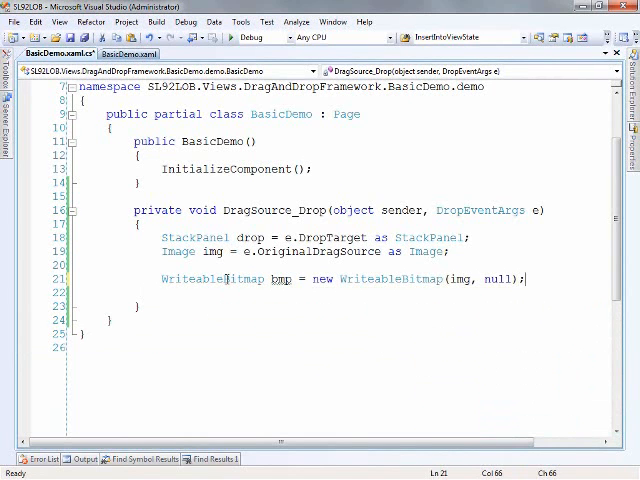
pyautogui.write('Image d')
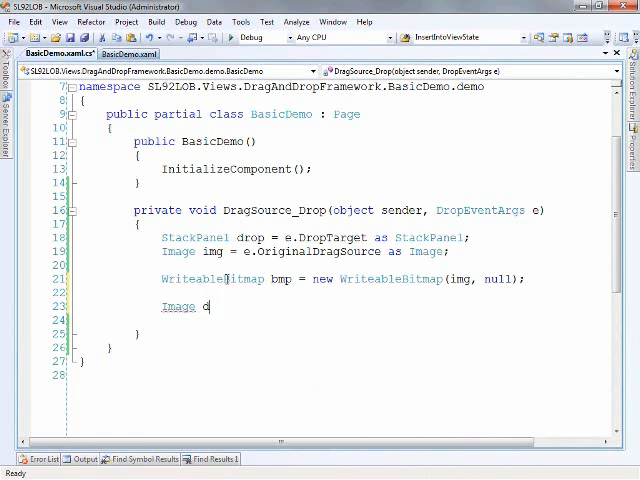
# - Build Image droppedImg = new Image() with Source = bmp and Margin = new Thickness(8)
pyautogui.write('roppedImg')
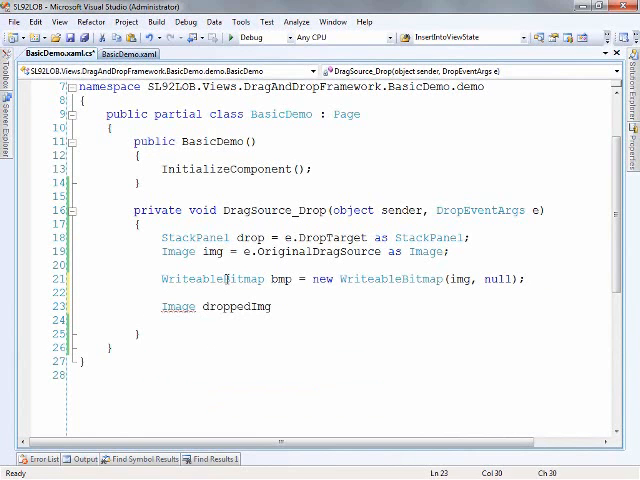
pyautogui.write('= new Image()')
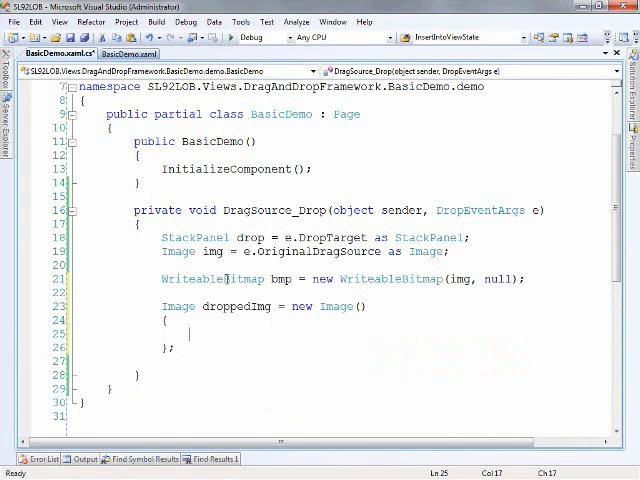
pyautogui.write('Source =')
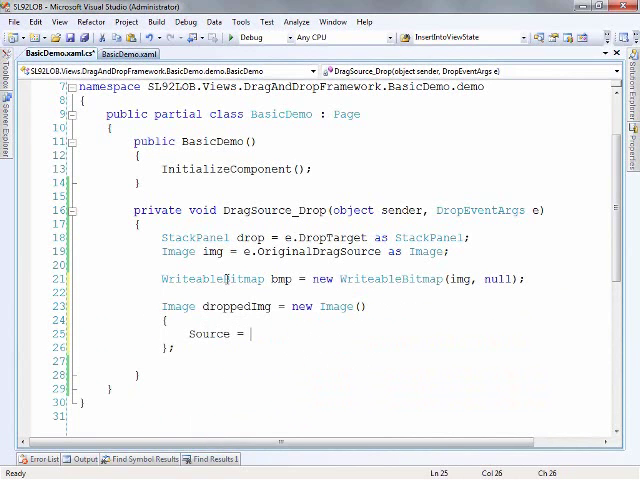
pyautogui.write('bmp,')
pyautogui.write('Margi')
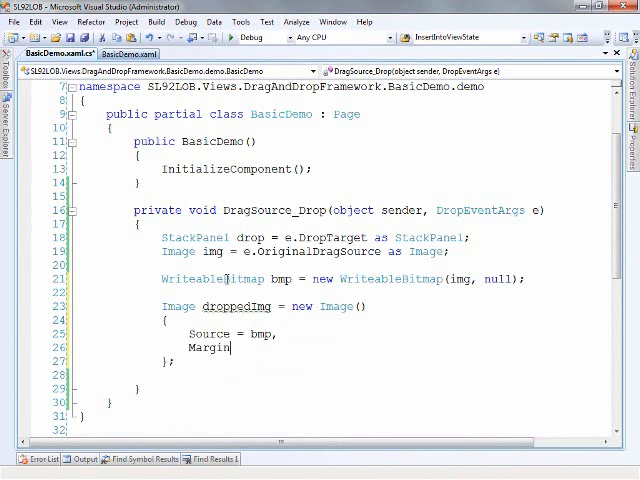
pyautogui.write('new Thickness(')
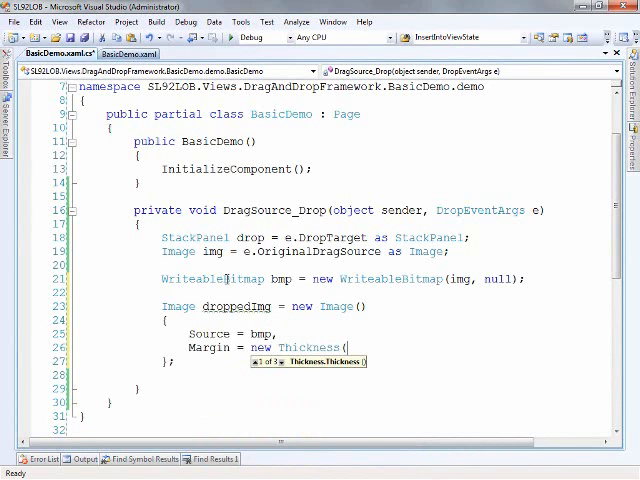
pyautogui.write('8),')
pyautogui.write('Stretch = Stretch.None')
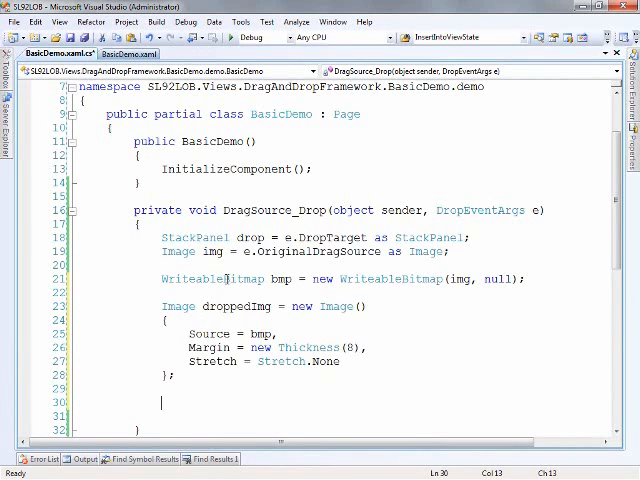
# - Add dragSource.Children.Remove(img); and drop.Children.Add(droppedImg);, then build and run the page
pyautogui.write('dragSource.c')
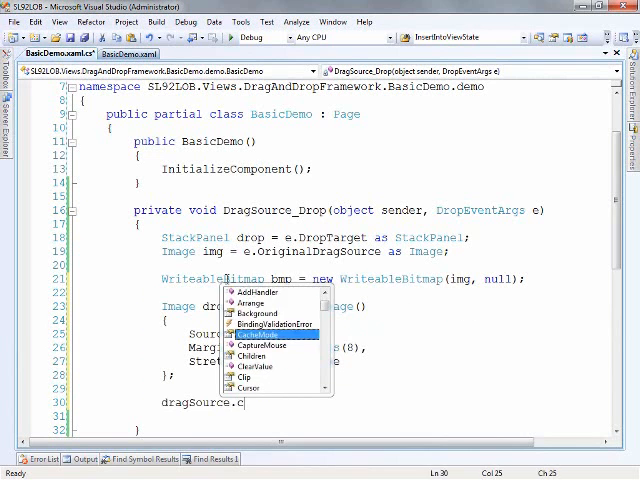
pyautogui.write('hildren.re')
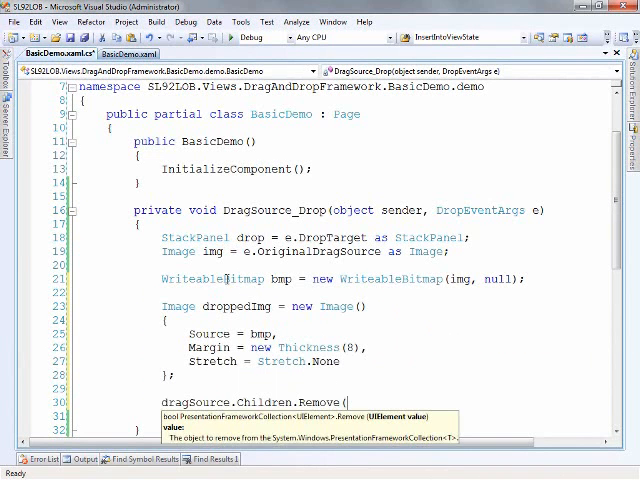
pyautogui.write('img);')
pyautogui.click(310, 416)
pyautogui.write('drop.Children.Add')
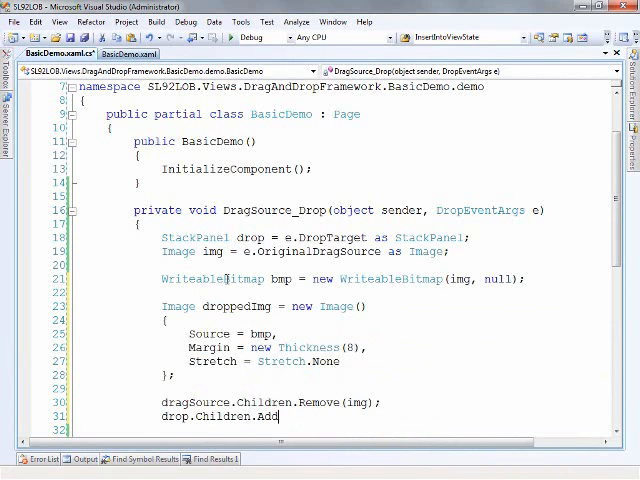
pyautogui.write('(droppedImg);')
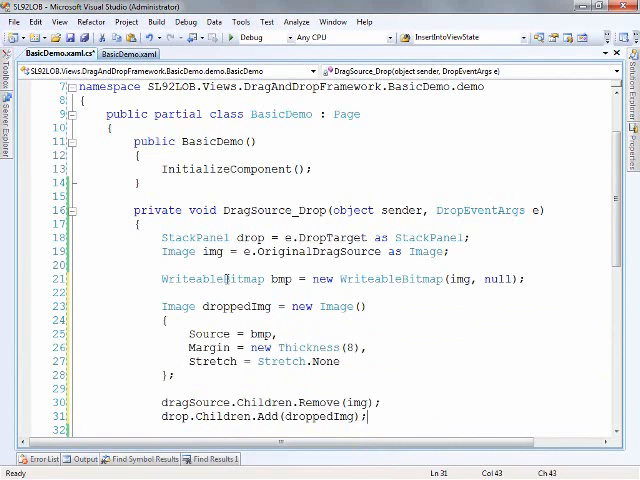
pyautogui.press('ctrl+s')
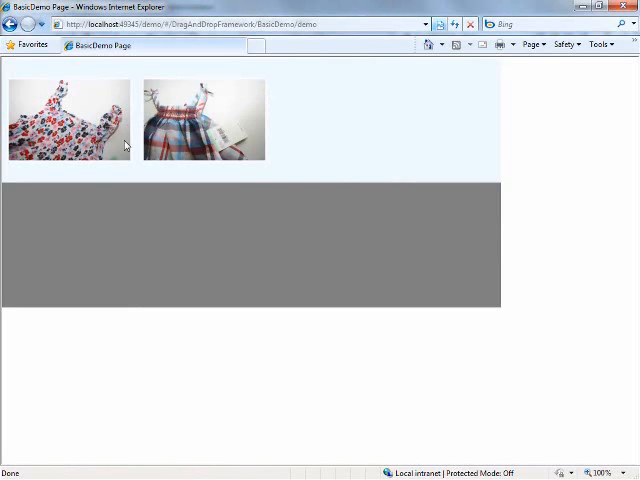
# - Drag the dress photo from the top panel into the gray drop-target panel
pyautogui.moveTo(204, 120); pyautogui.dragTo(278, 246)
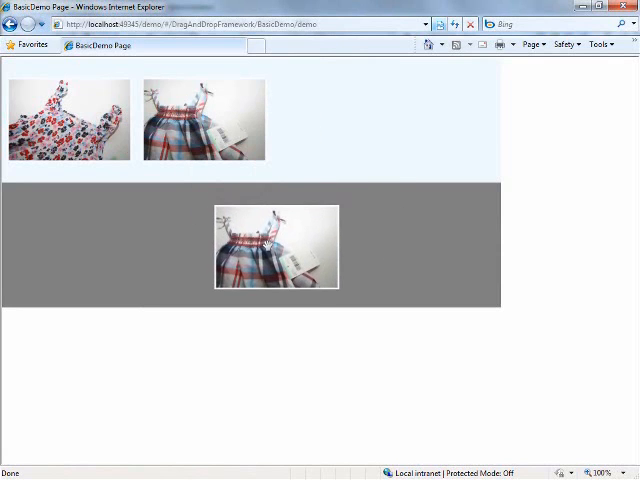